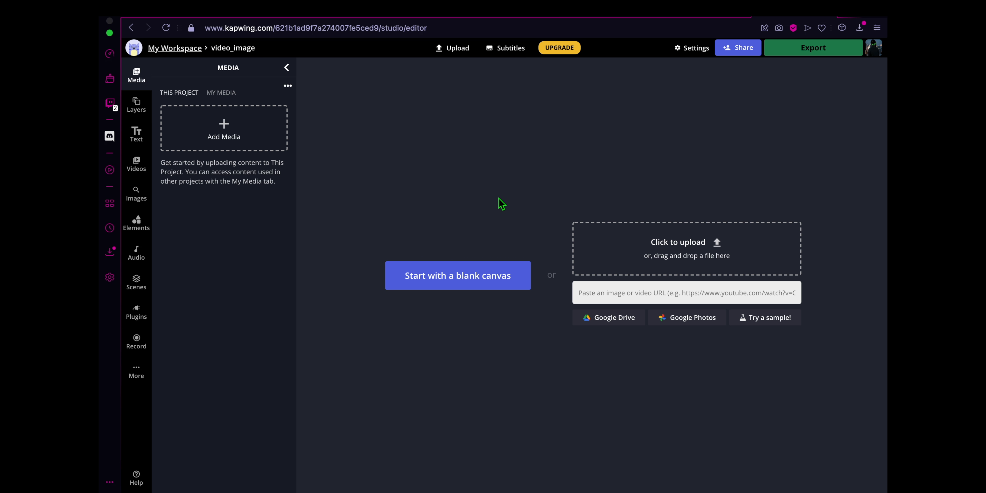
mouse_move(598, 136)
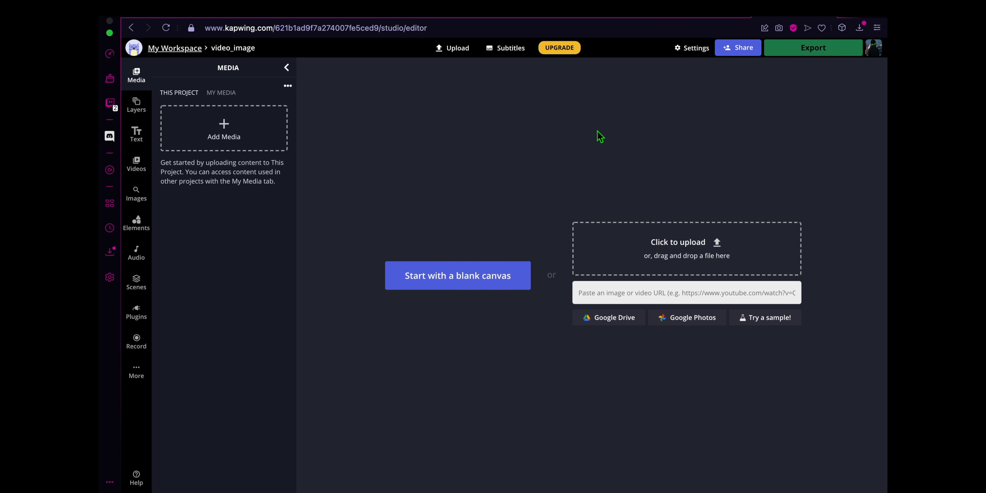
mouse_move(539, 174)
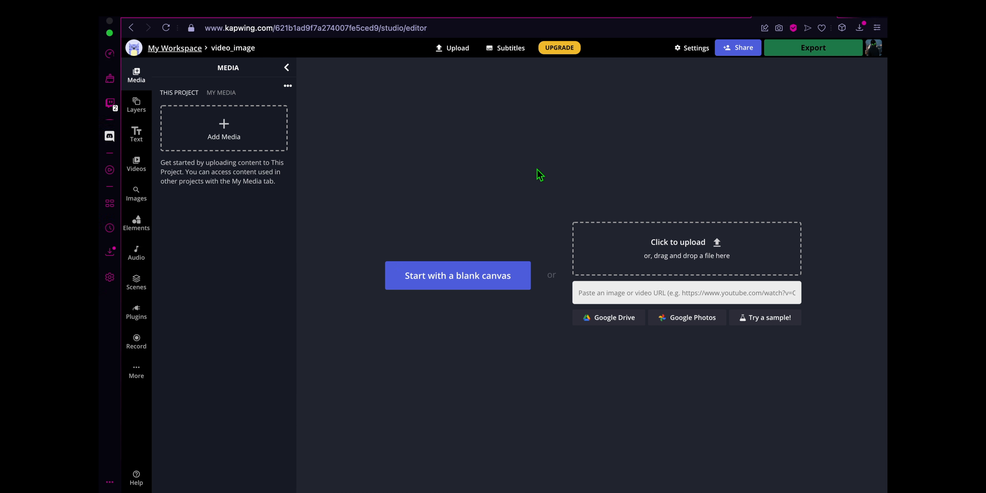
mouse_move(631, 128)
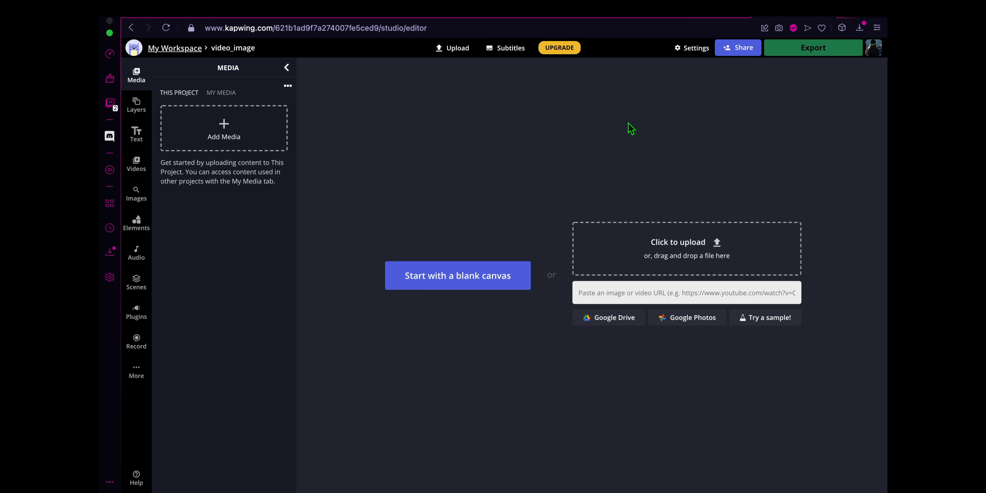
mouse_move(426, 269)
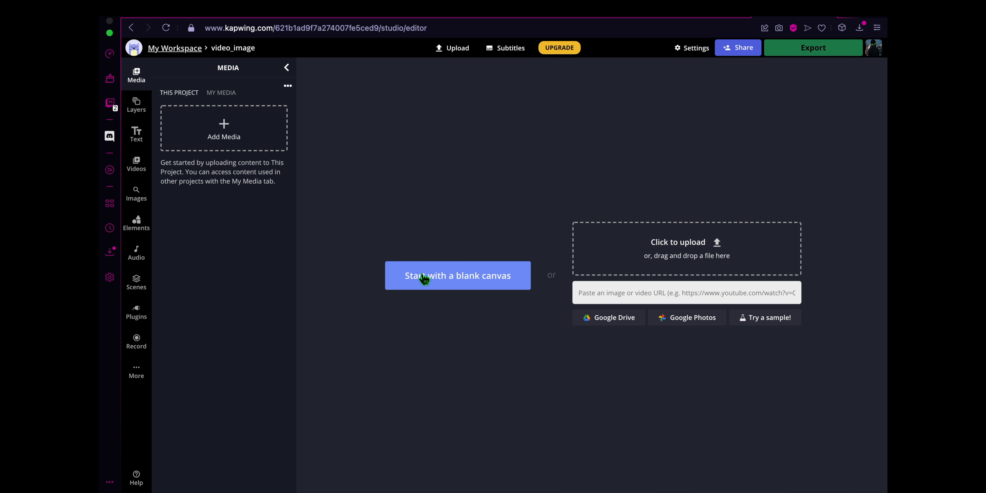
Start a new project on a blank white 1:1 square canvas
click(457, 275)
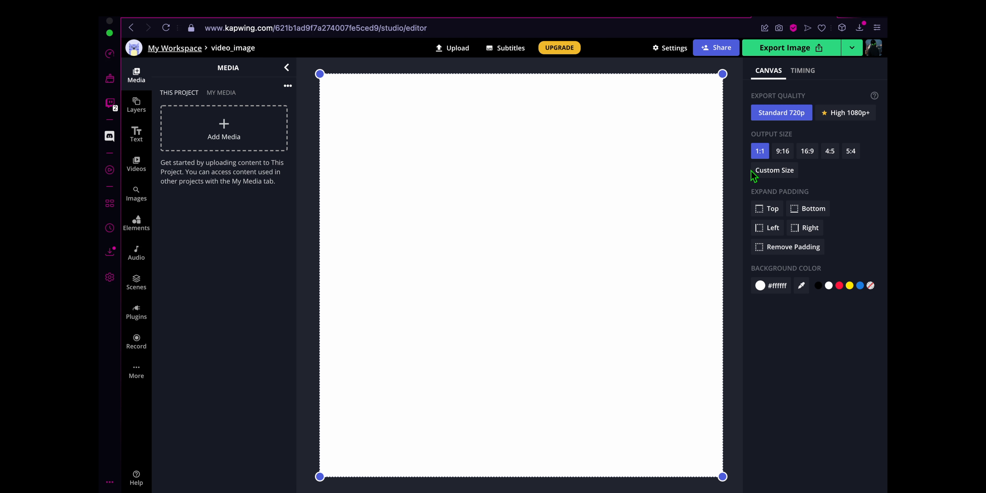
mouse_move(695, 240)
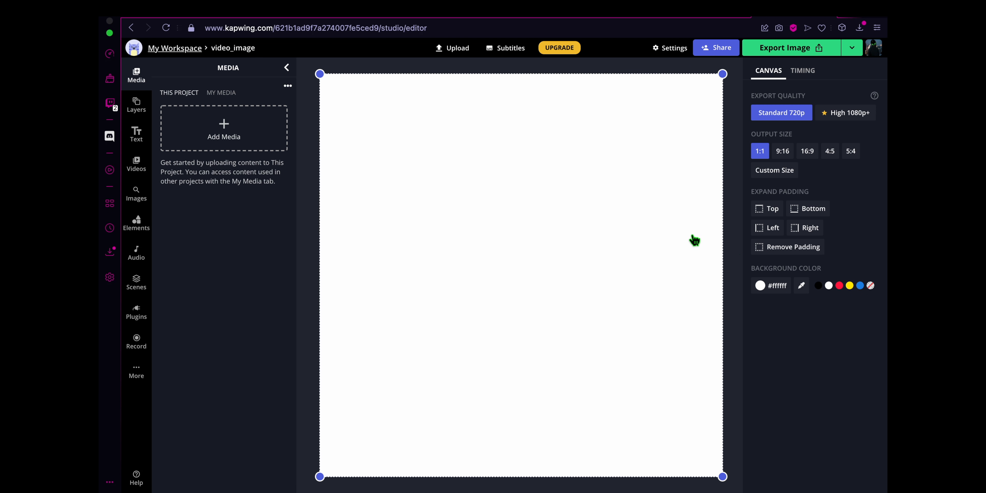
mouse_move(789, 185)
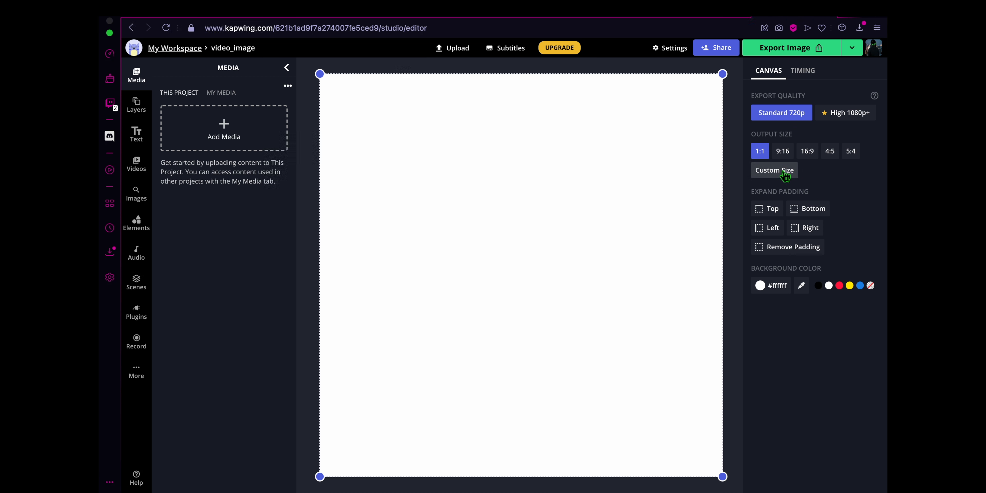
mouse_move(136, 195)
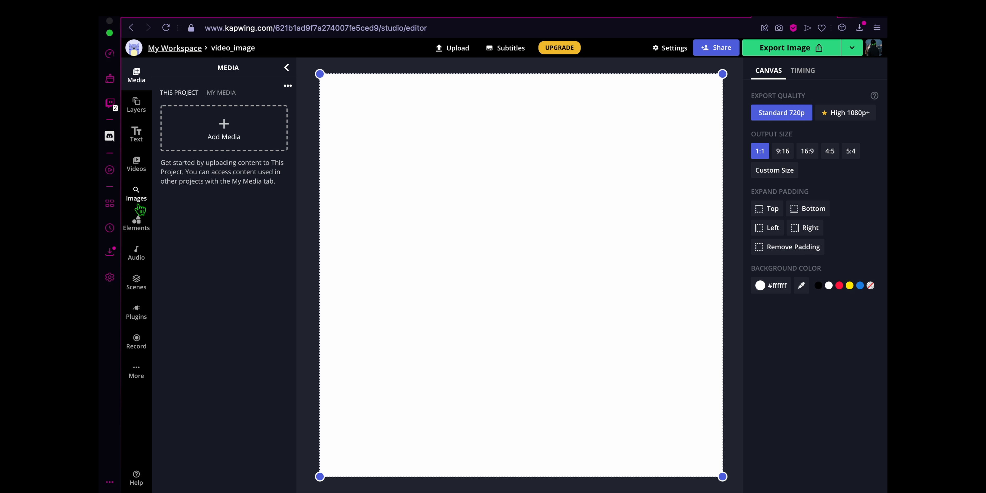
mouse_move(398, 128)
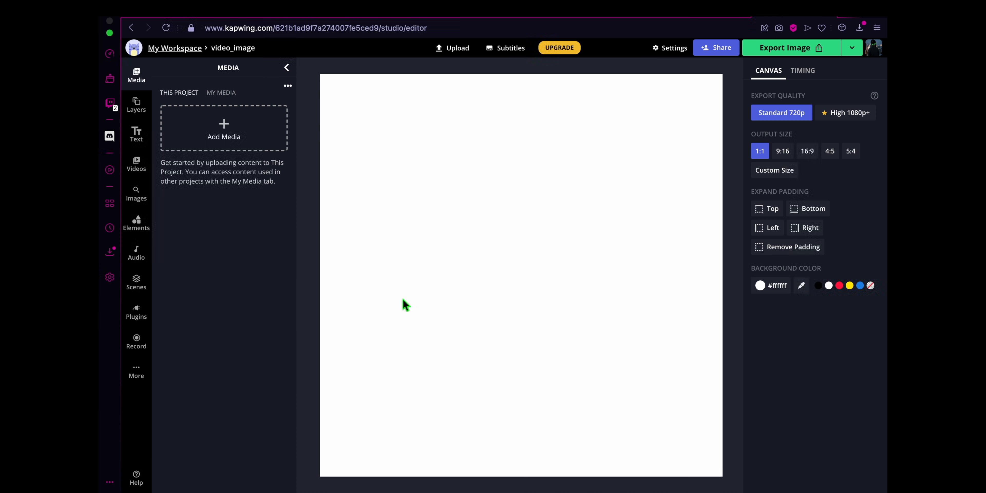
mouse_move(468, 95)
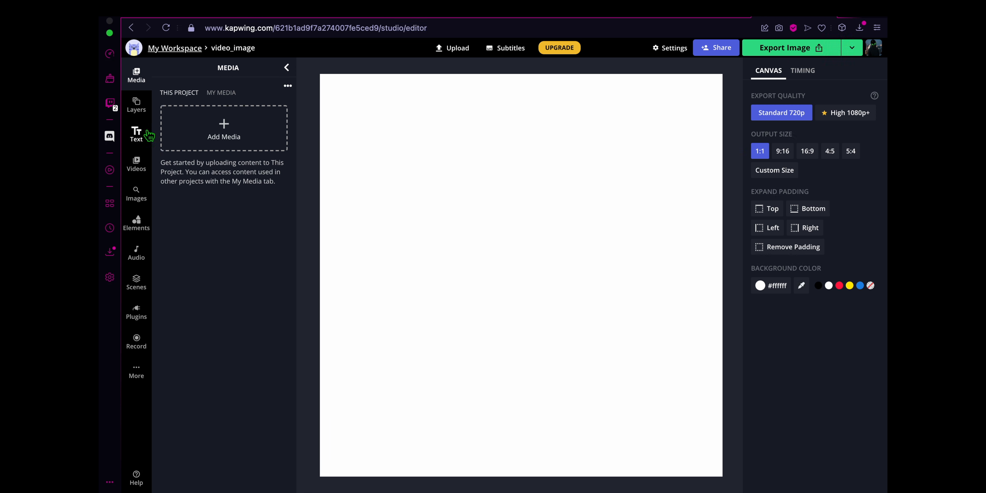
Add an Orbitron 'Sample text' layer and place it near the canvas centre
click(136, 132)
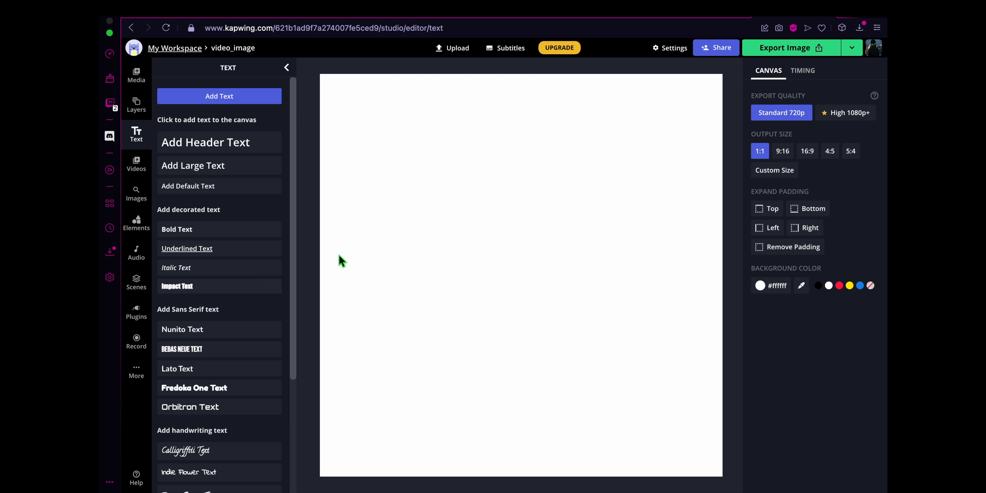
scroll(down, 3)
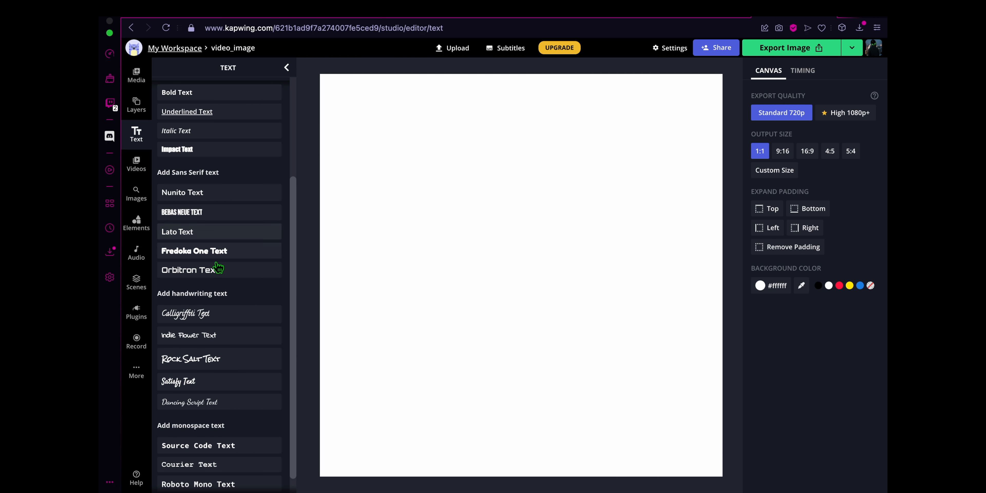
click(191, 270)
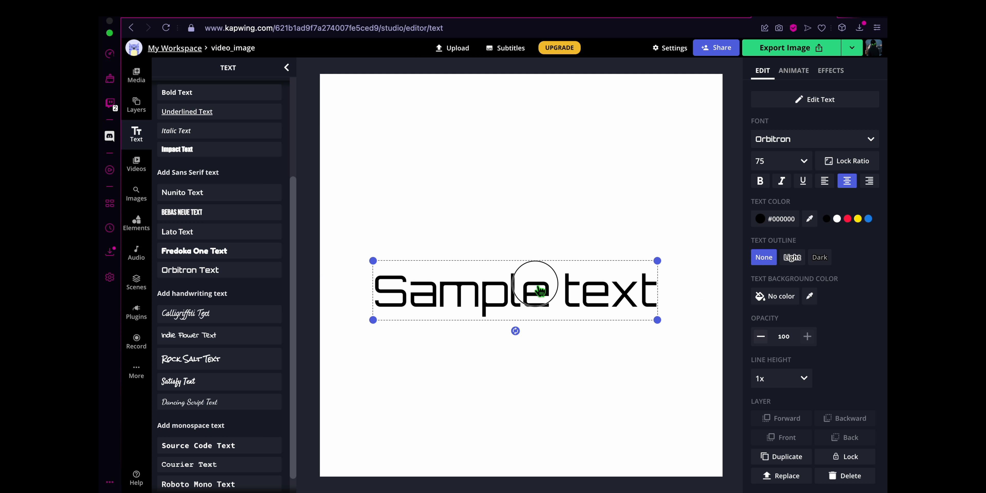
drag(515, 289, 521, 271)
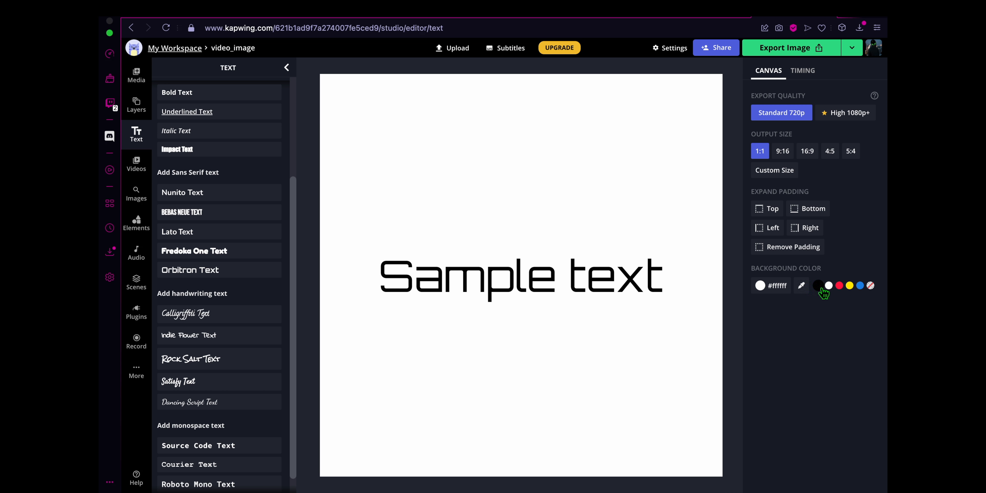
Choose the black Background Color swatch so the text shows white
click(521, 275)
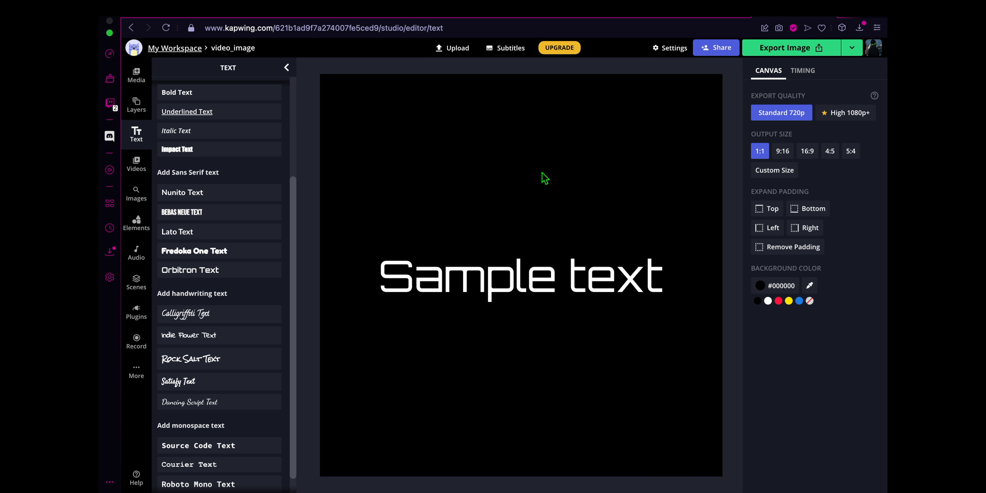
click(519, 275)
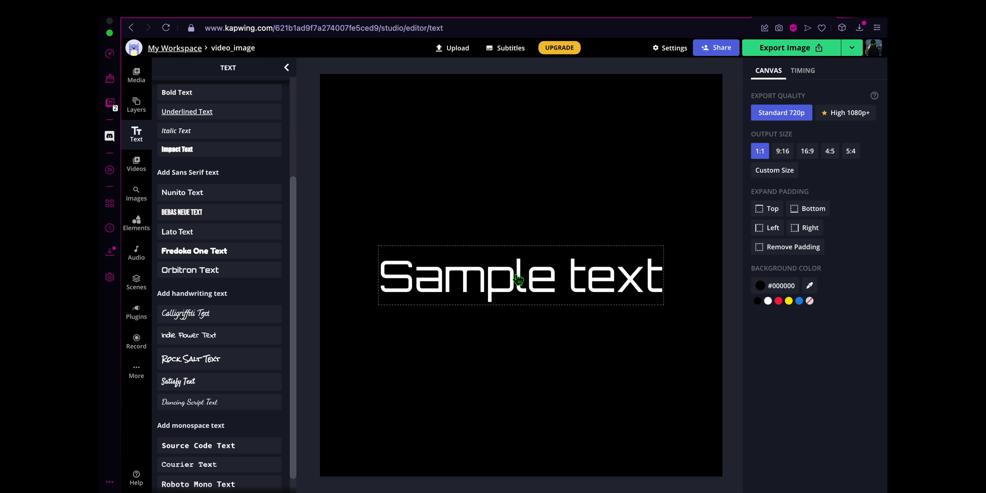
Duplicate 'Sample text', drop the copy just below, and select the upper text
click(520, 275)
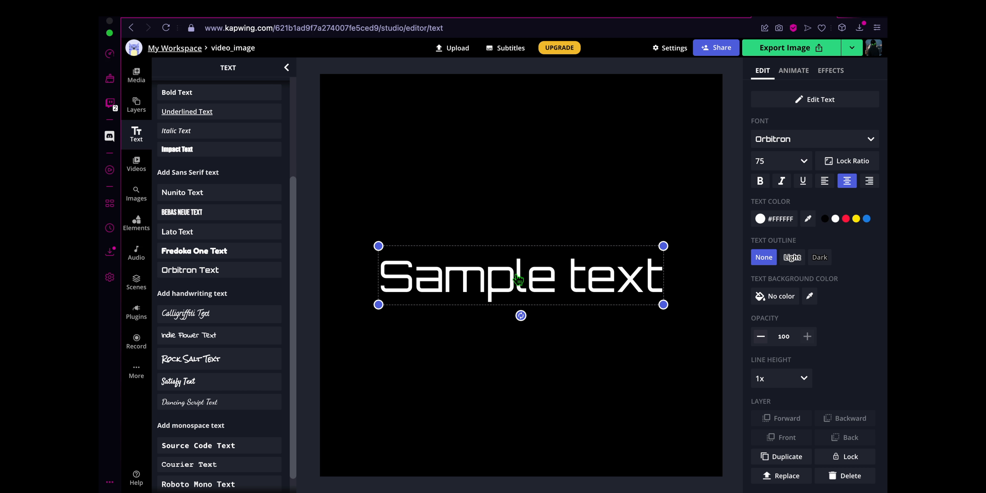
drag(520, 280, 509, 340)
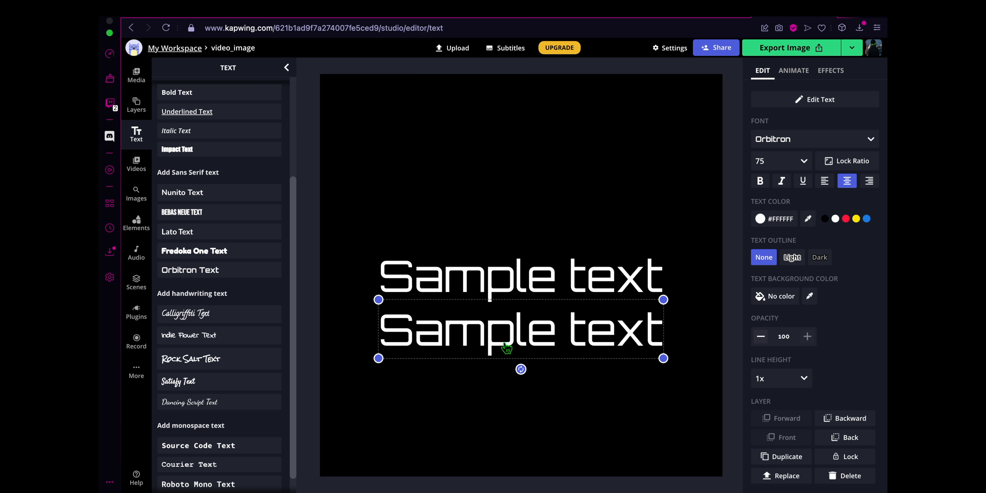
mouse_move(554, 327)
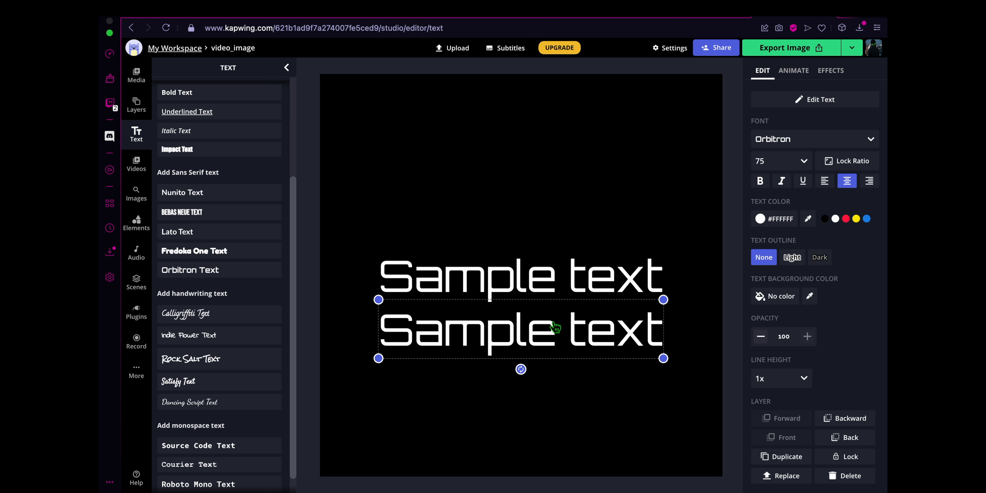
click(516, 274)
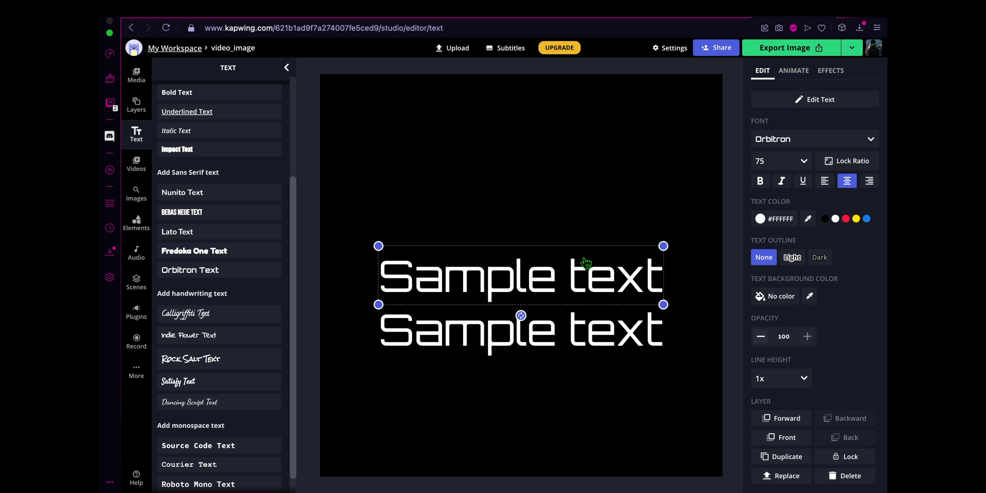
mouse_move(622, 287)
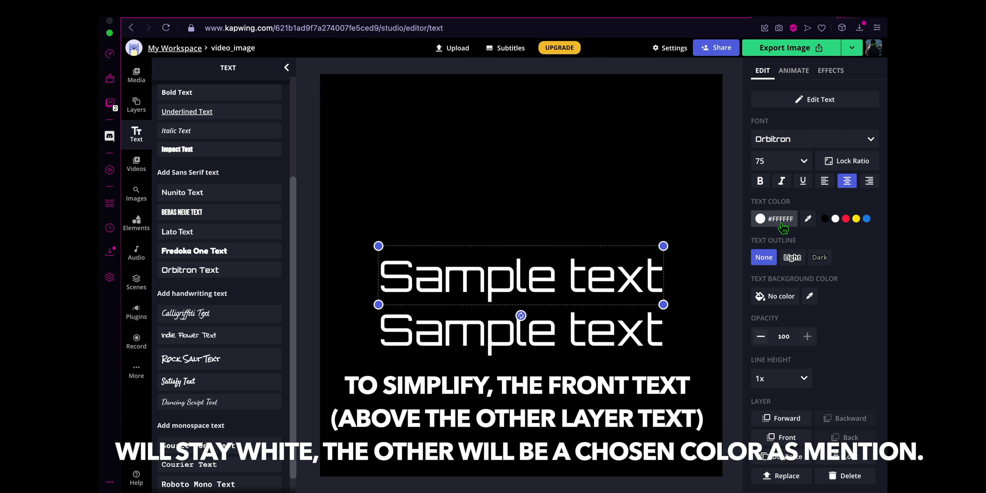
Set the upper text's colour to bright blue #00B0FF, leaving the other white
click(774, 218)
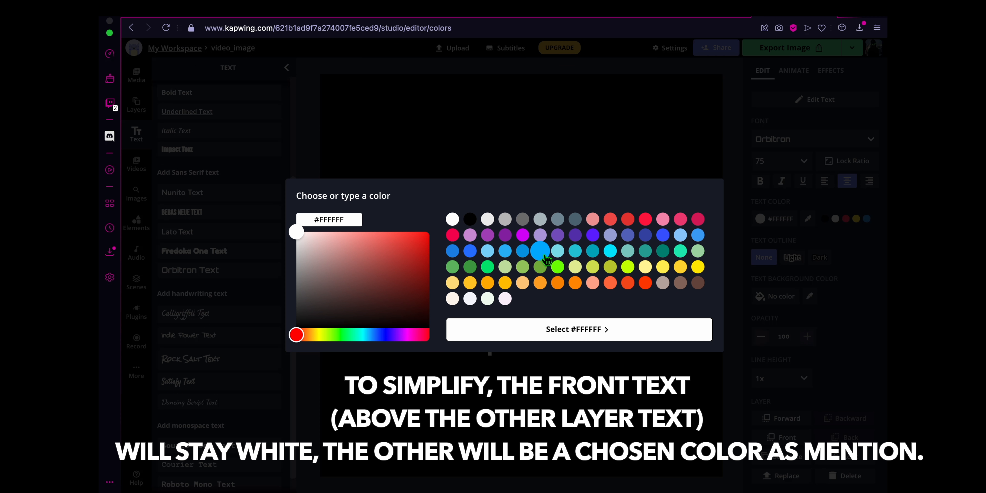
click(539, 250)
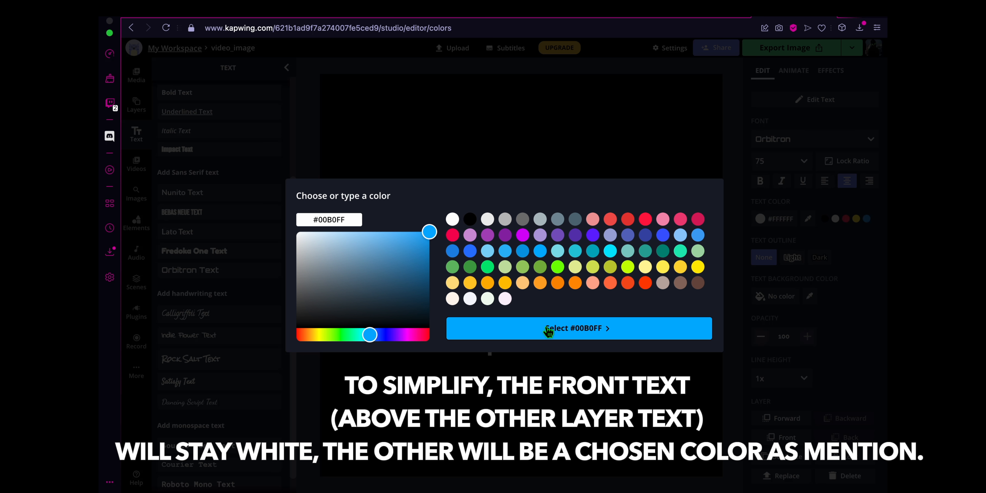
click(578, 328)
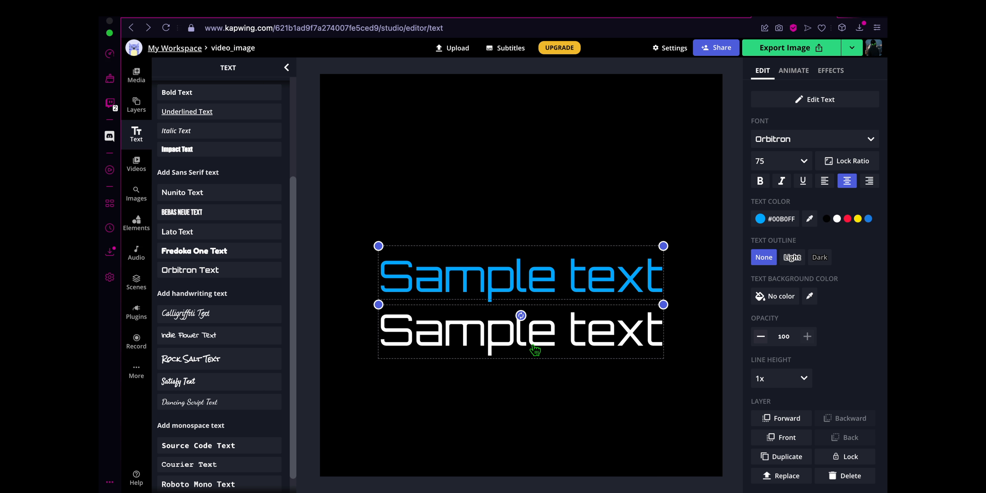
right_click(519, 330)
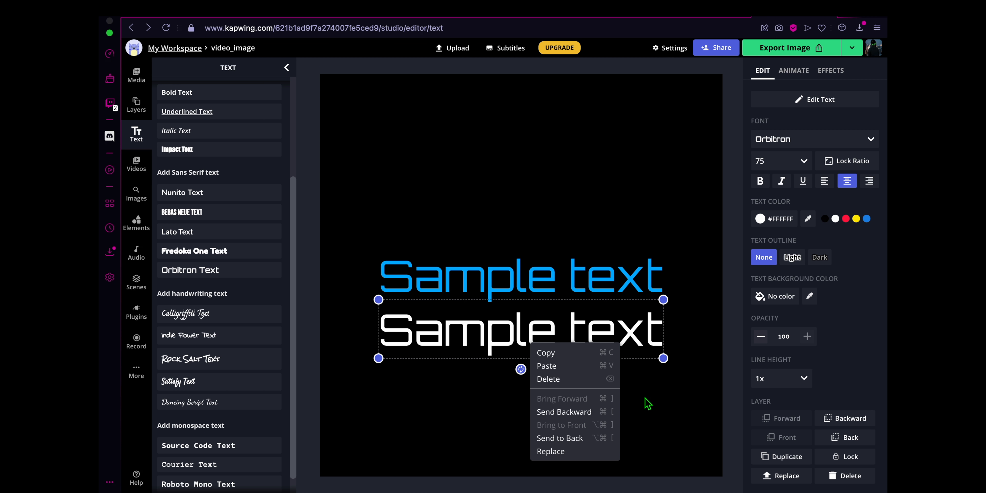
mouse_move(560, 438)
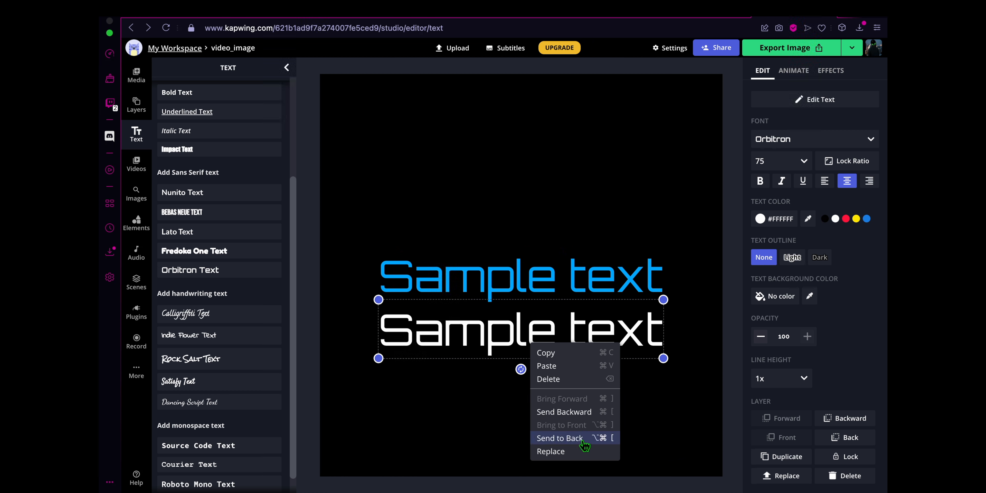
mouse_move(626, 427)
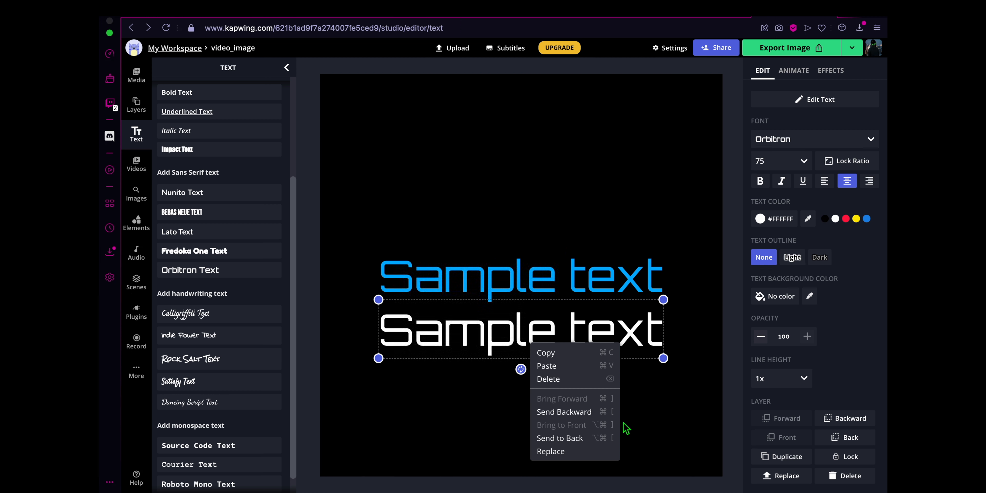
mouse_move(654, 421)
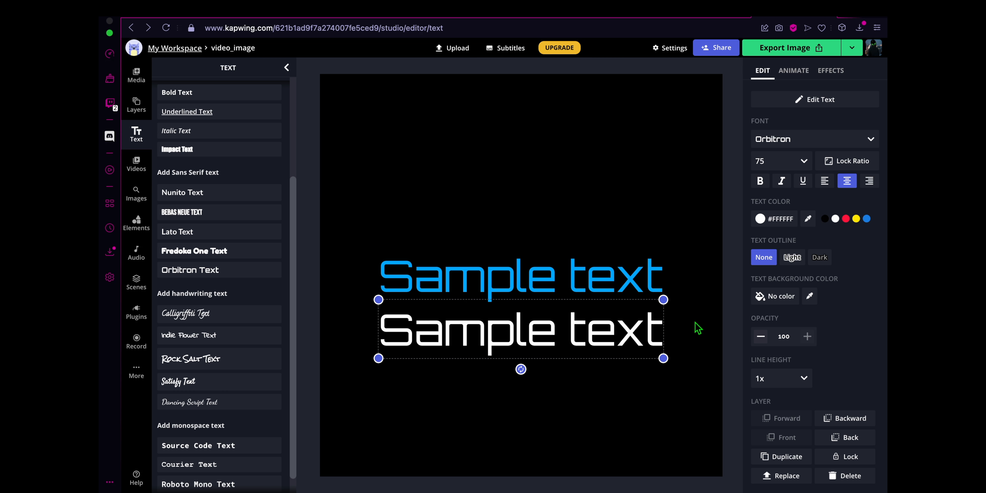
mouse_move(155, 117)
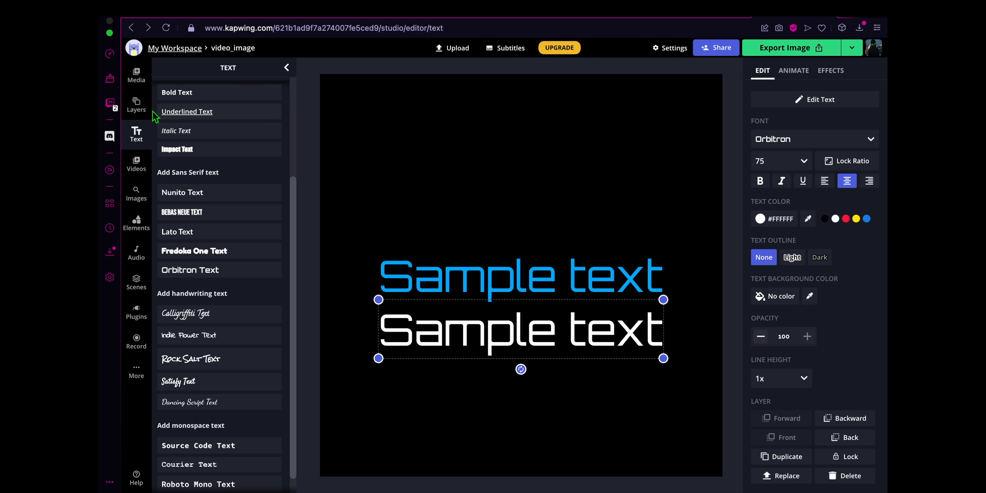
Using the Layers panel, snap the white text exactly onto the blue copy
click(135, 104)
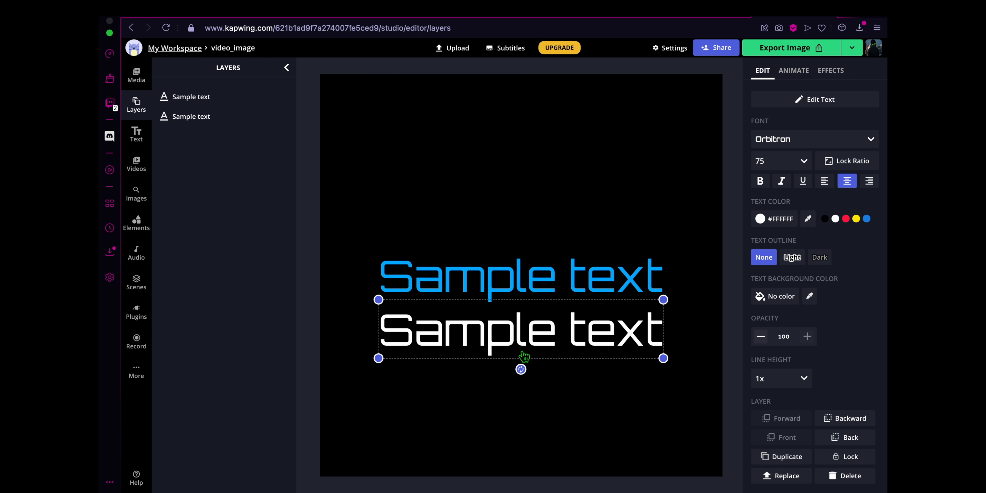
right_click(522, 358)
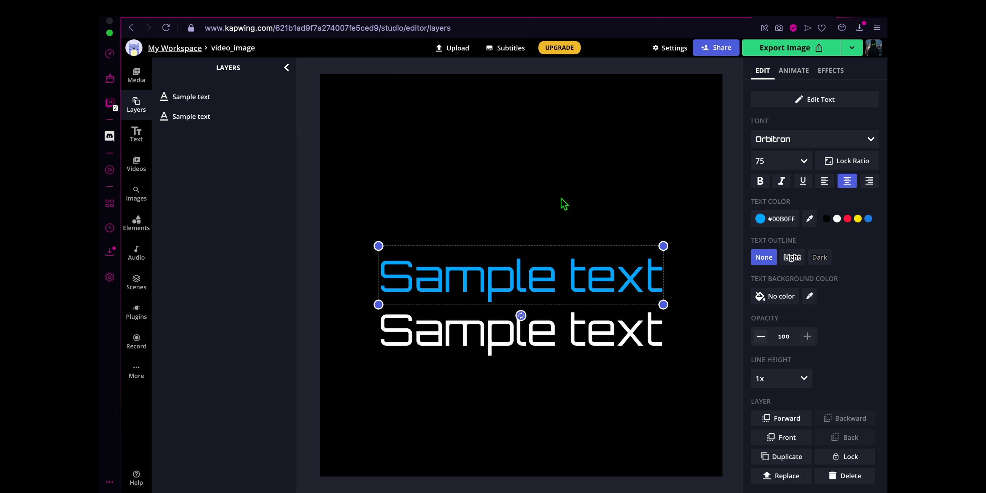
mouse_move(675, 241)
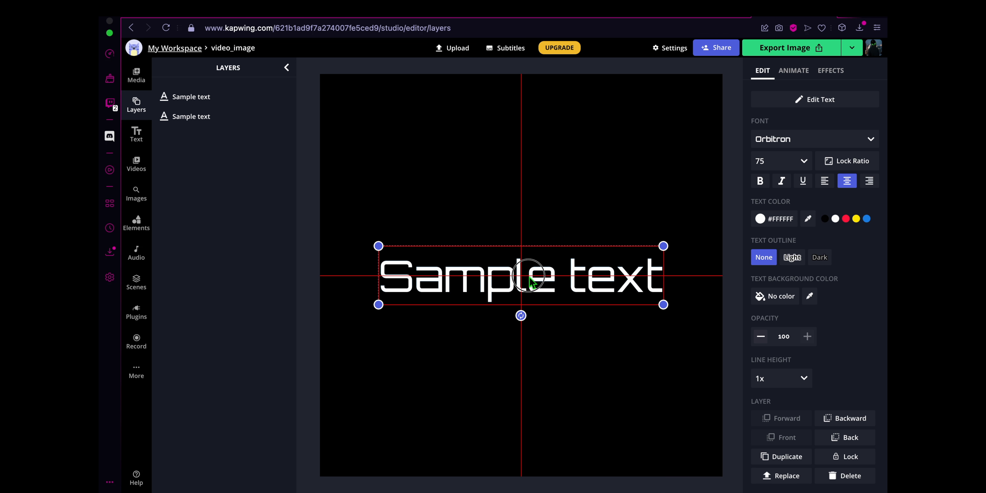
click(792, 258)
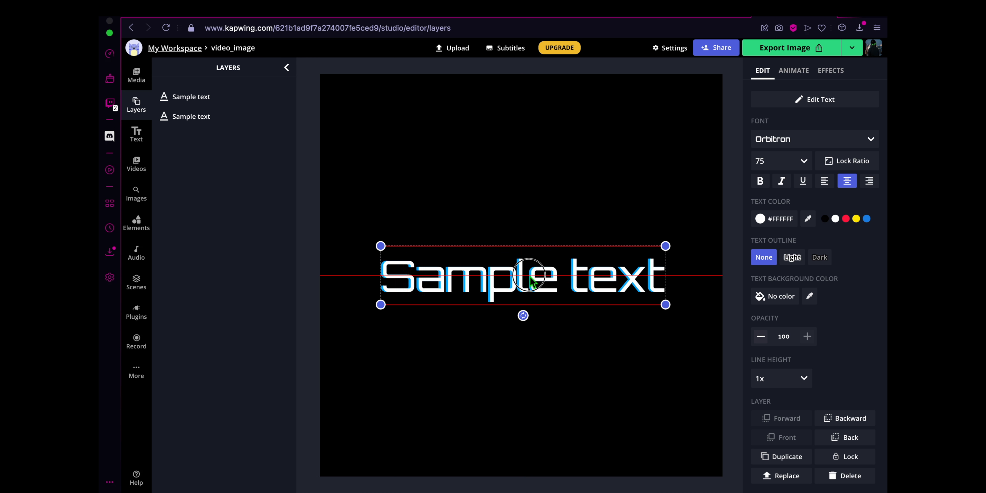
Check which layer holds each colour and leave the blue copy selected
click(190, 117)
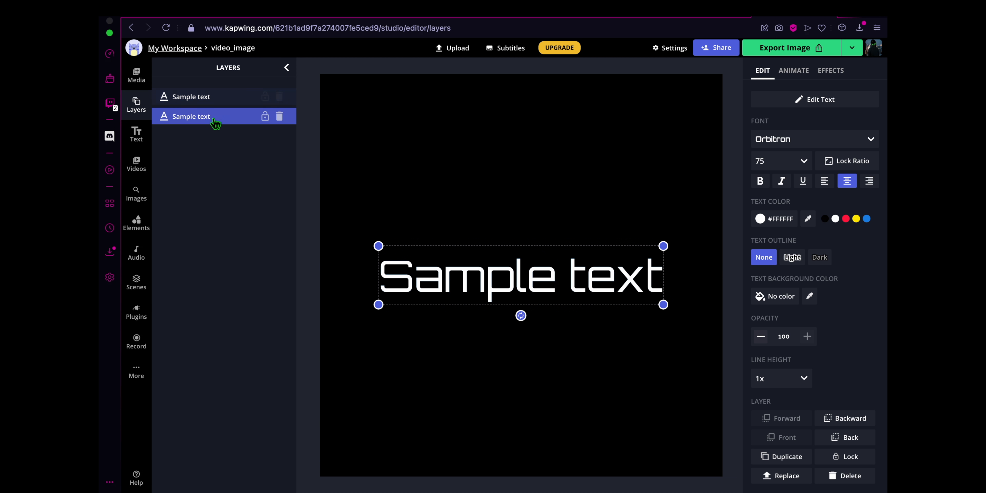
click(191, 96)
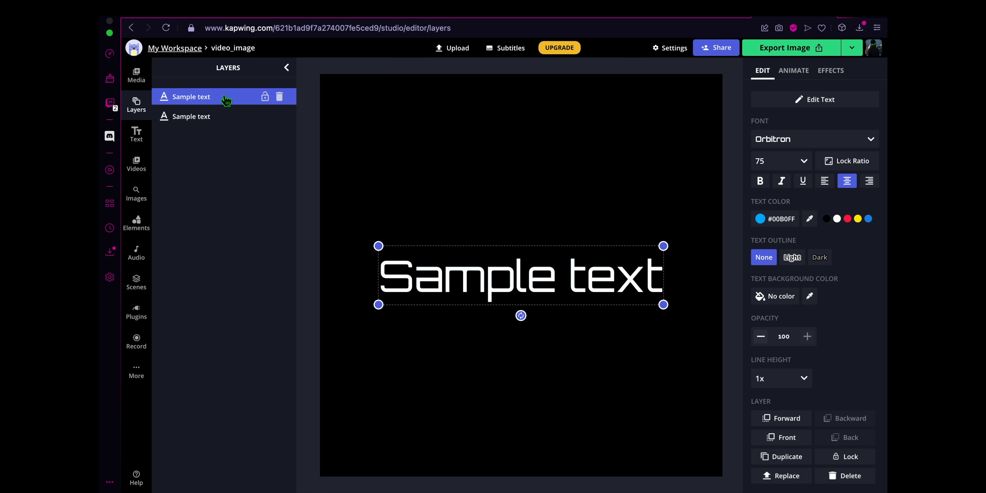
click(835, 218)
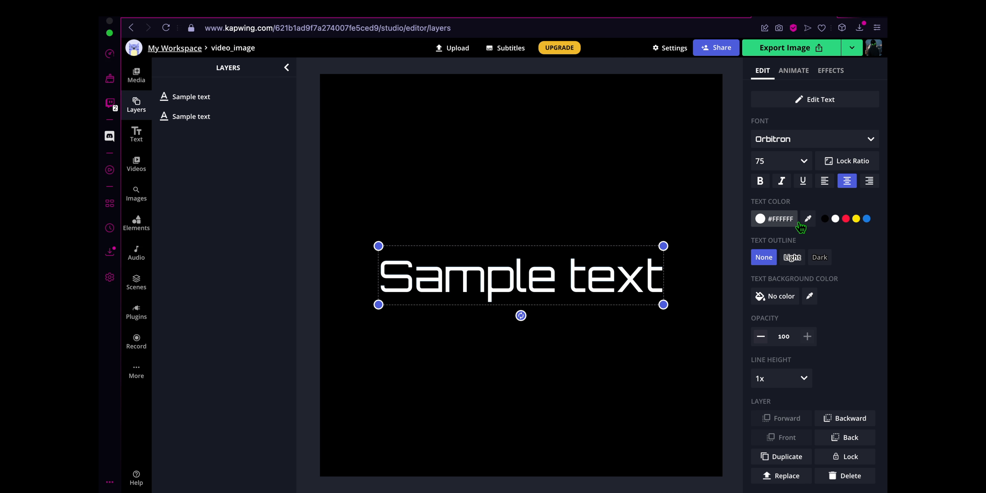
click(192, 116)
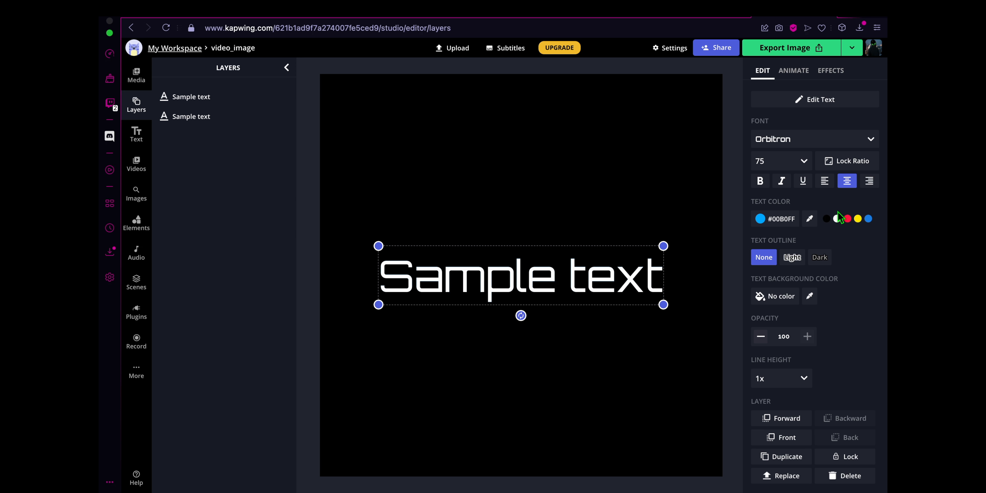
Apply a Blur effect to the blue copy and raise its strength for a soft glow
click(830, 70)
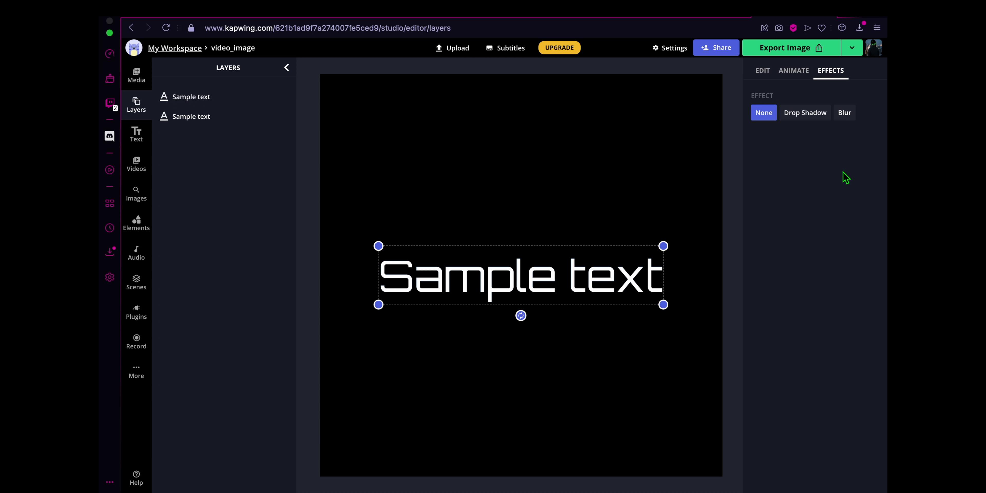
click(844, 112)
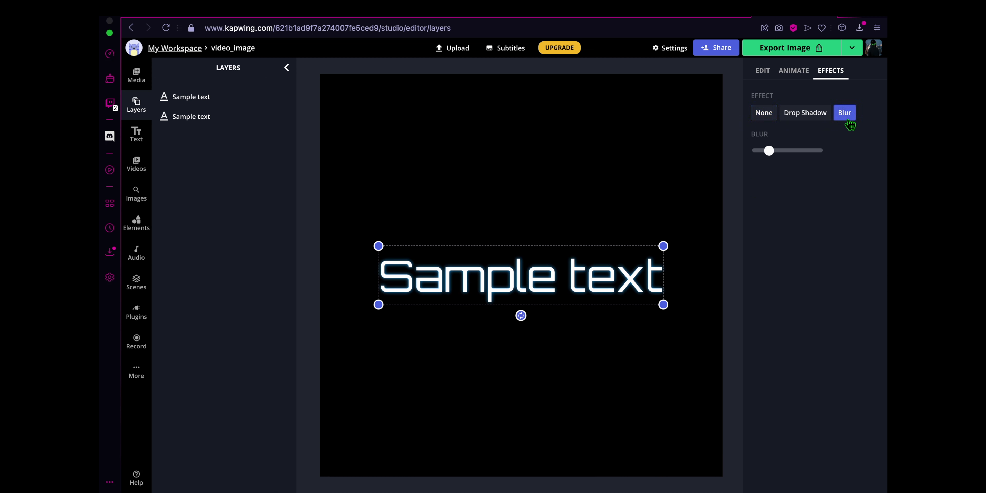
mouse_move(827, 200)
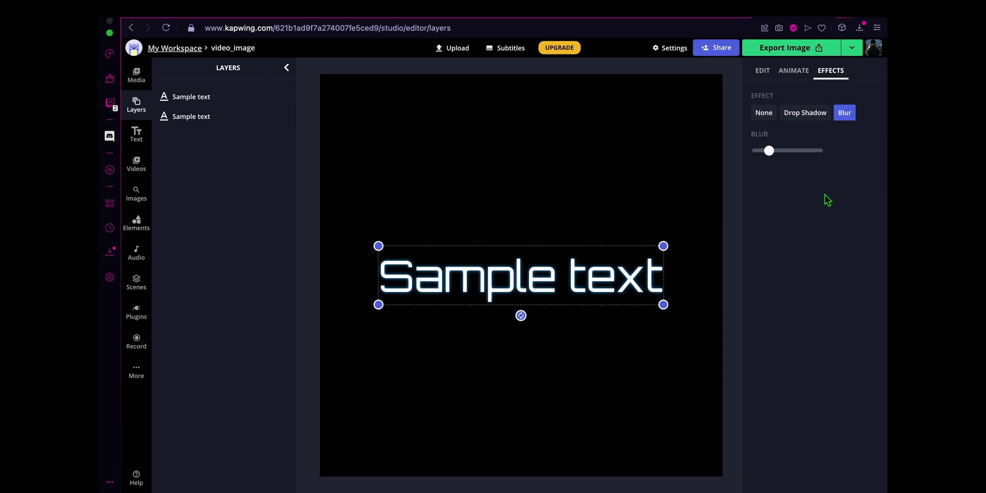
mouse_move(775, 174)
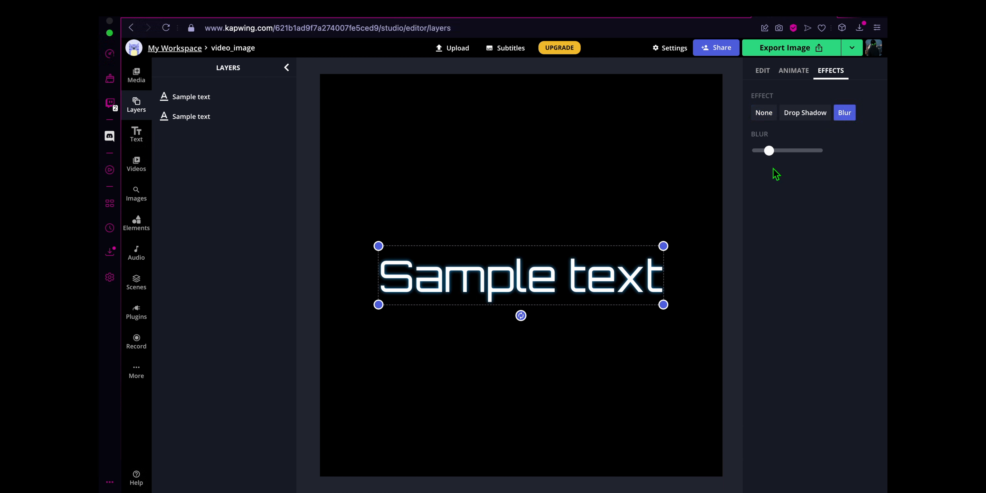
drag(770, 151, 785, 151)
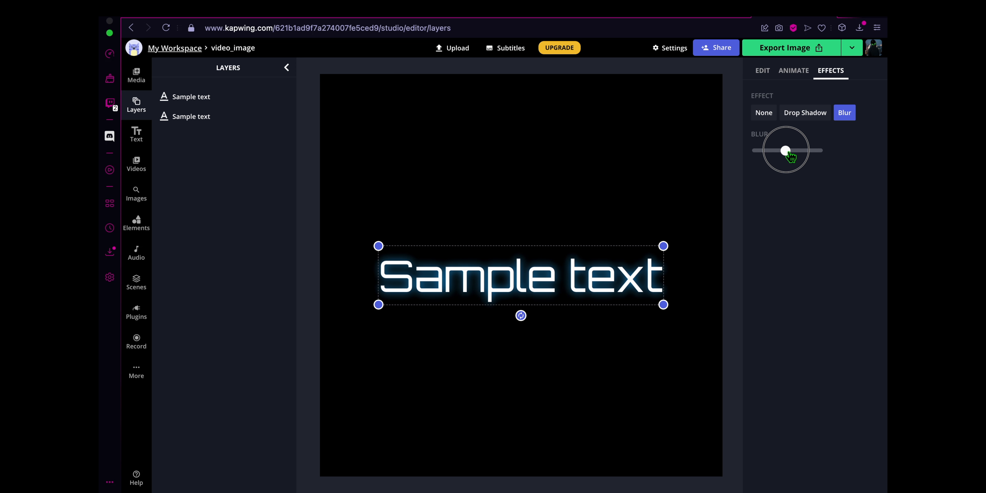
drag(784, 149, 814, 150)
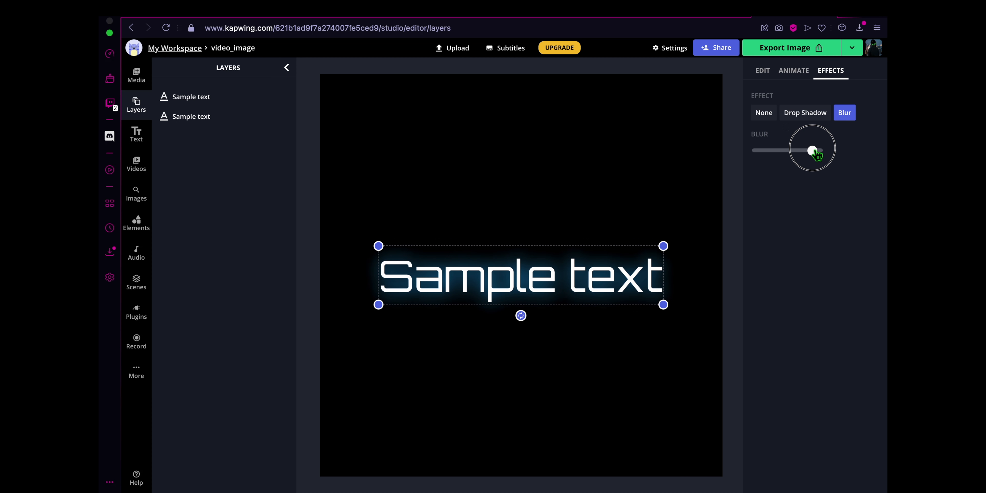
drag(813, 150, 785, 149)
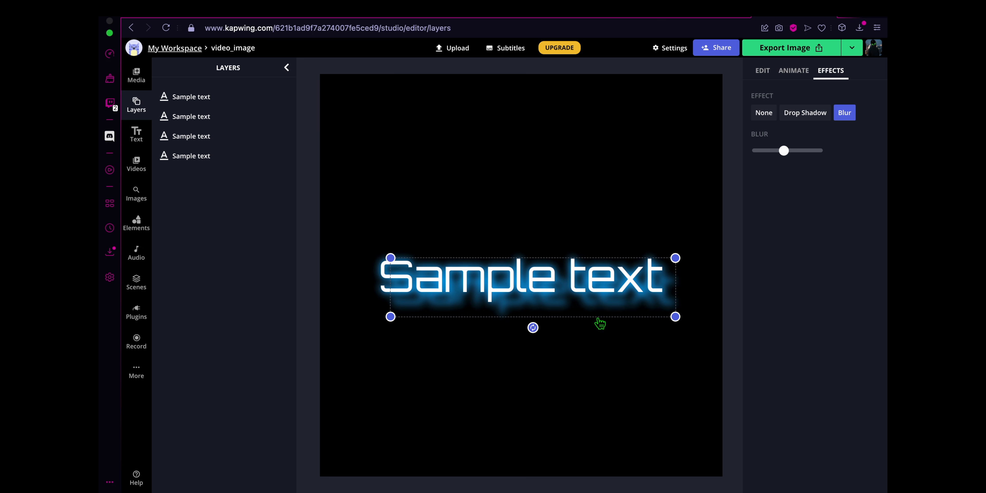
Align a new blurred blue duplicate under the text and tune its Blur strength
drag(600, 323, 584, 311)
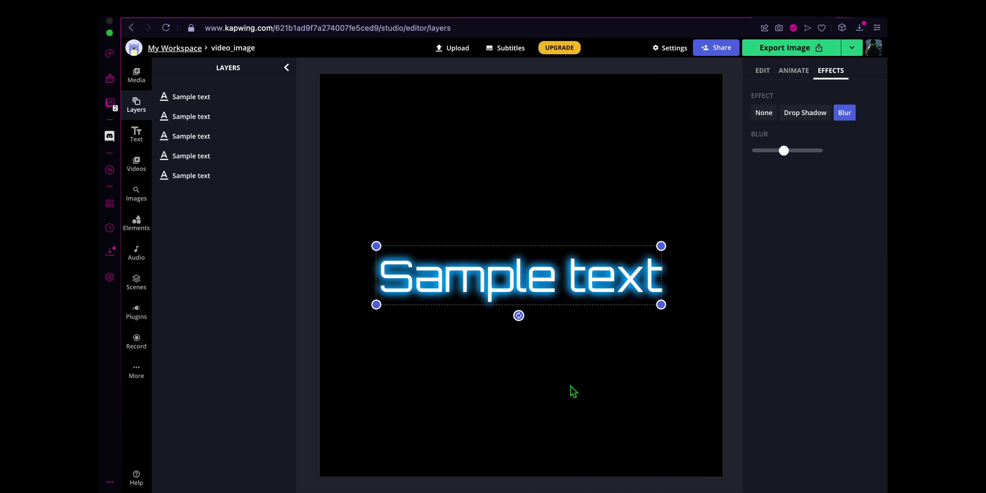
drag(783, 150, 818, 150)
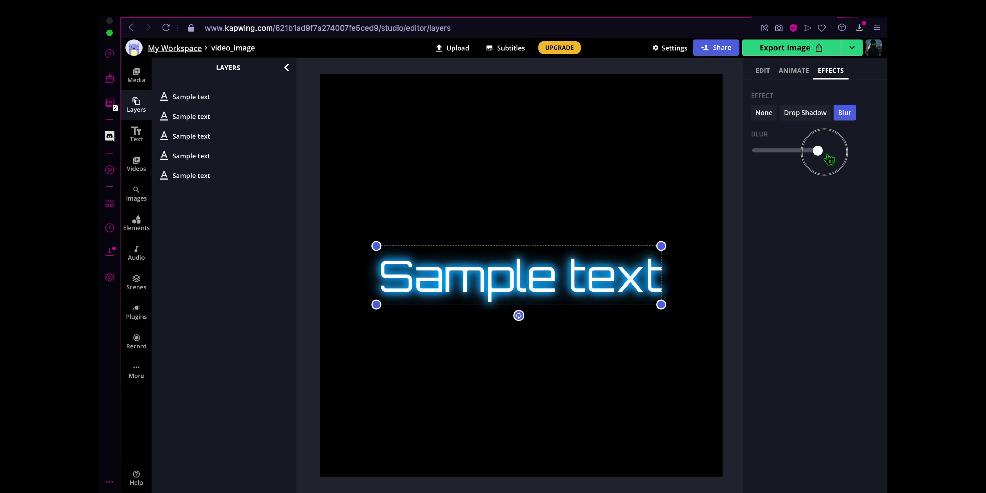
drag(818, 150, 755, 151)
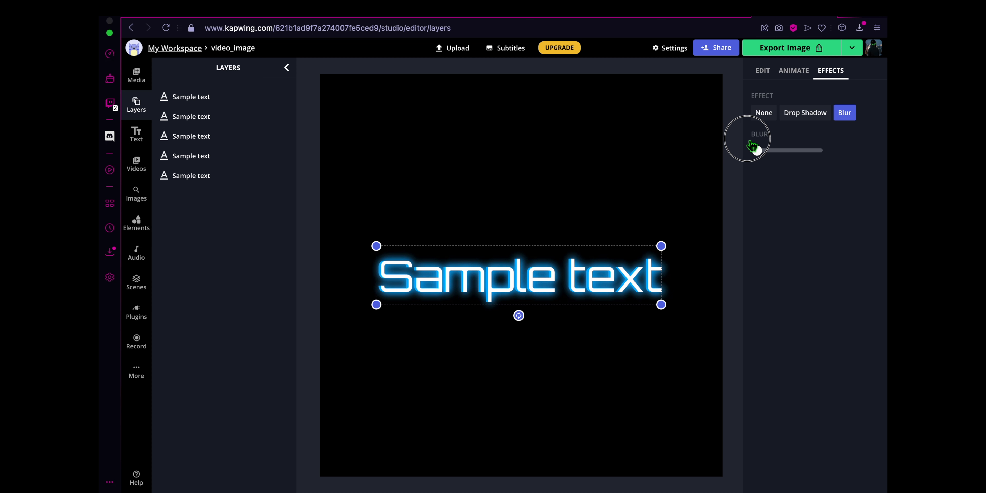
drag(753, 150, 785, 151)
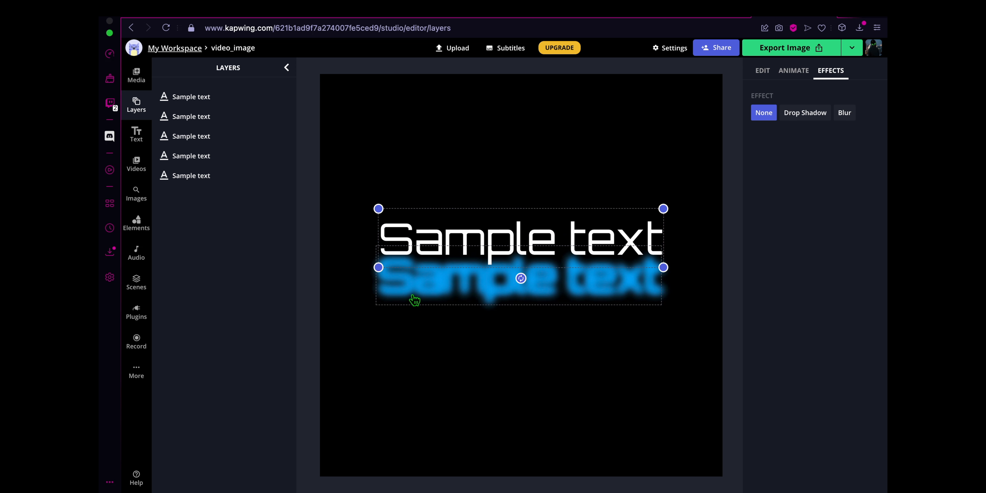
Check the blurred copy's Blur, then snap the white text back to centre over it
click(845, 112)
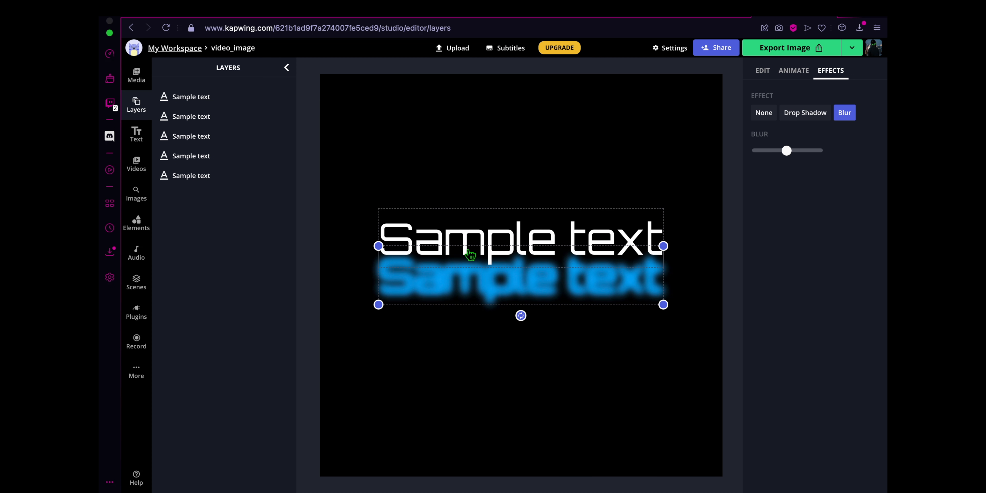
click(764, 112)
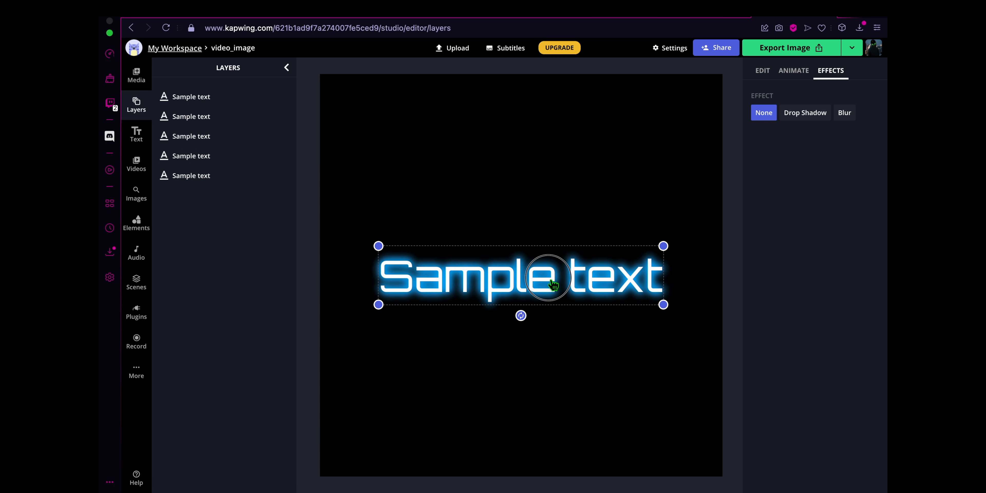
drag(521, 277, 521, 277)
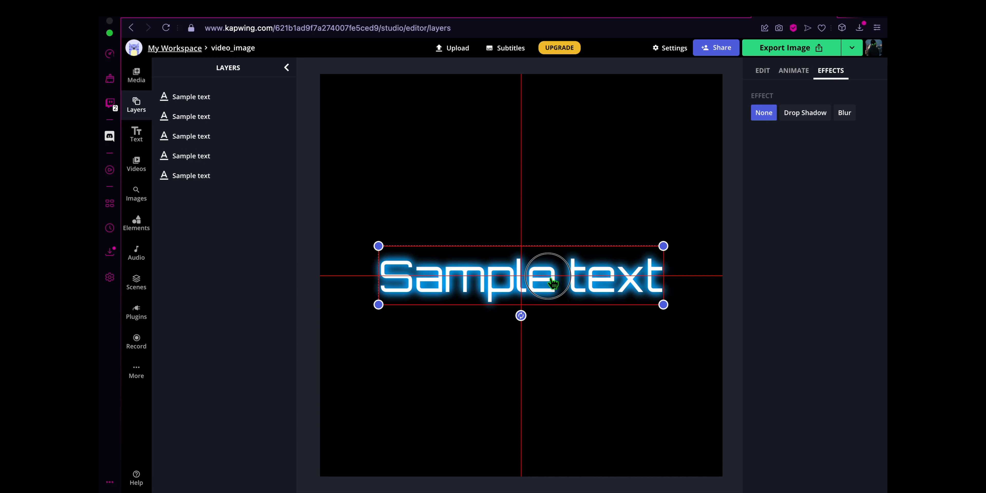